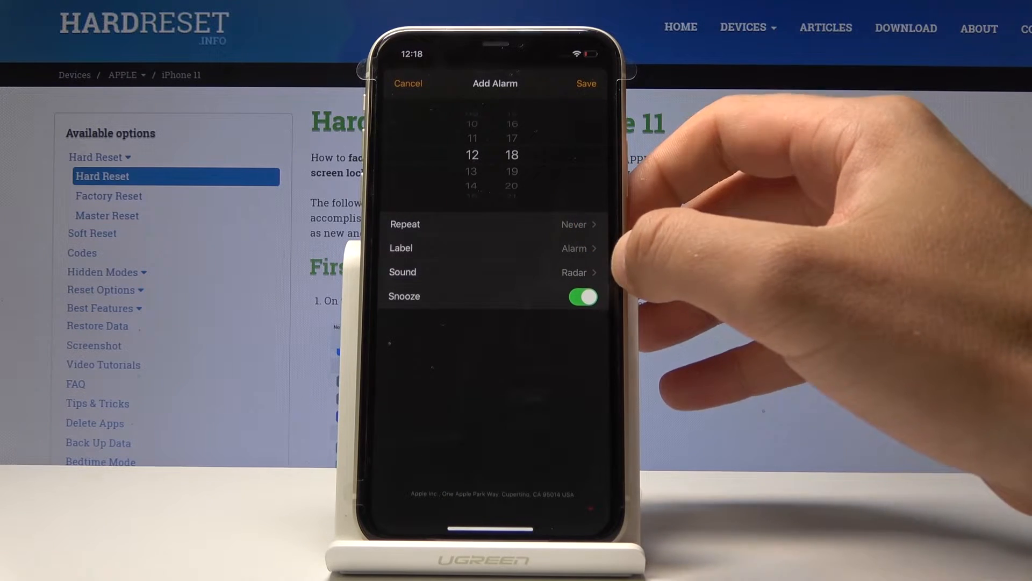
Step: Preview Bulletin and Chimes, then select Cosmic as the new alarm's ringtone
left_click(495, 272)
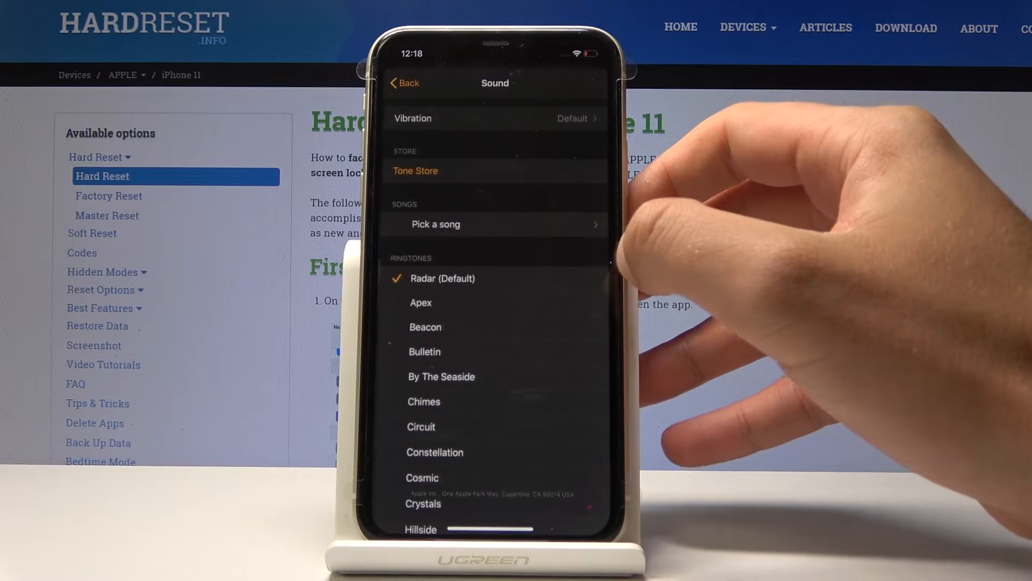
left_click(424, 351)
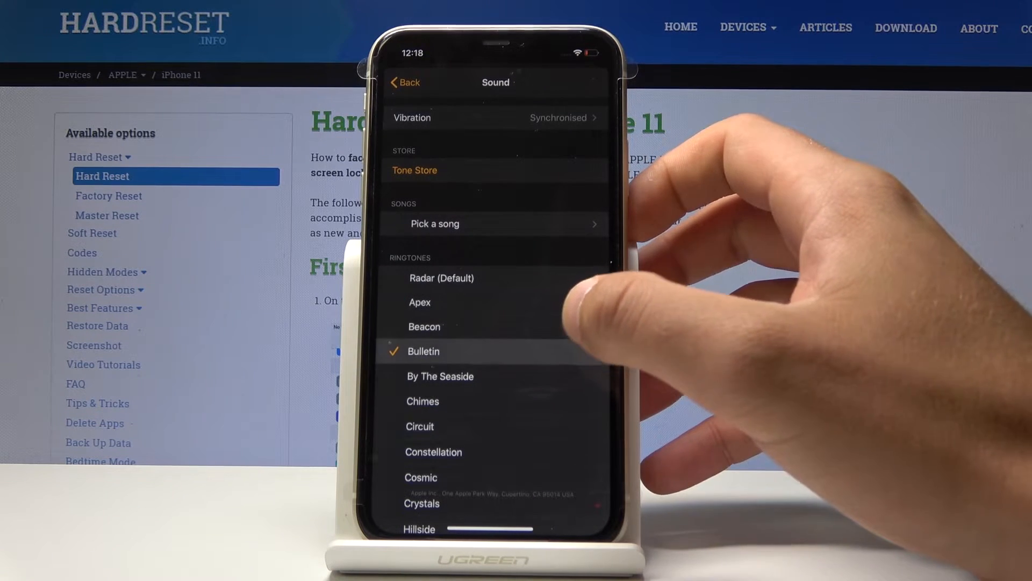
left_click(422, 401)
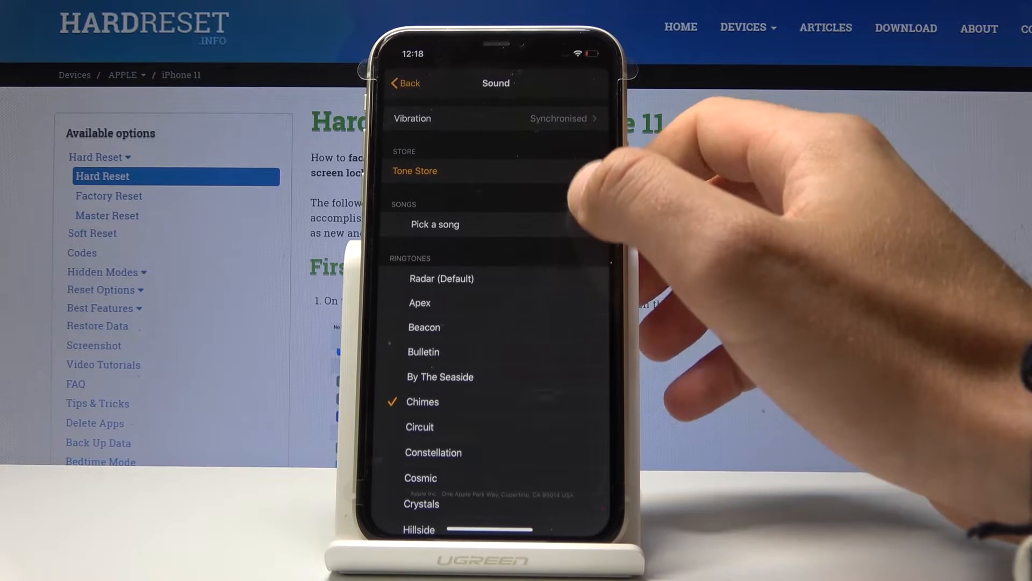
left_click(419, 426)
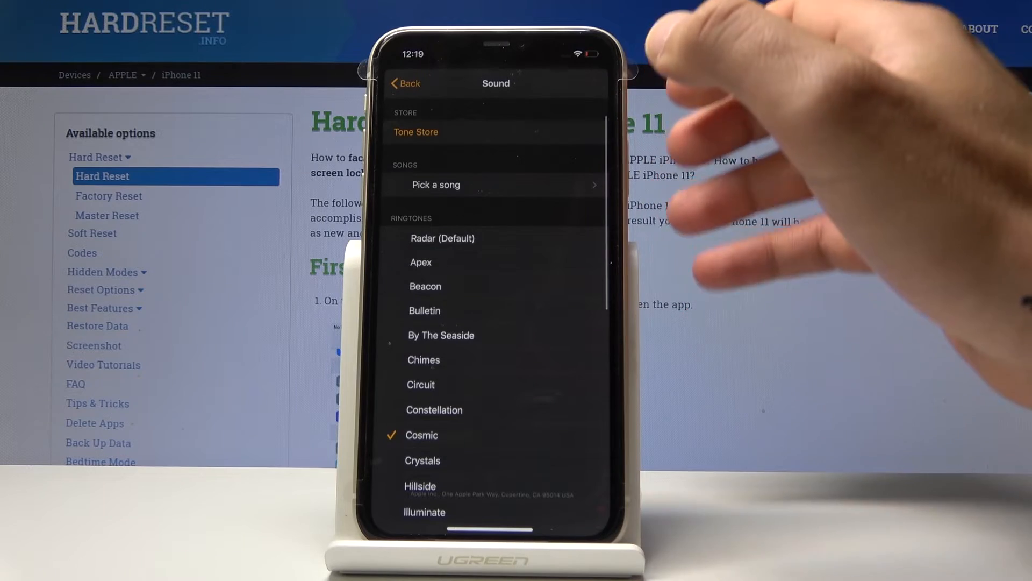
scroll("down", 3)
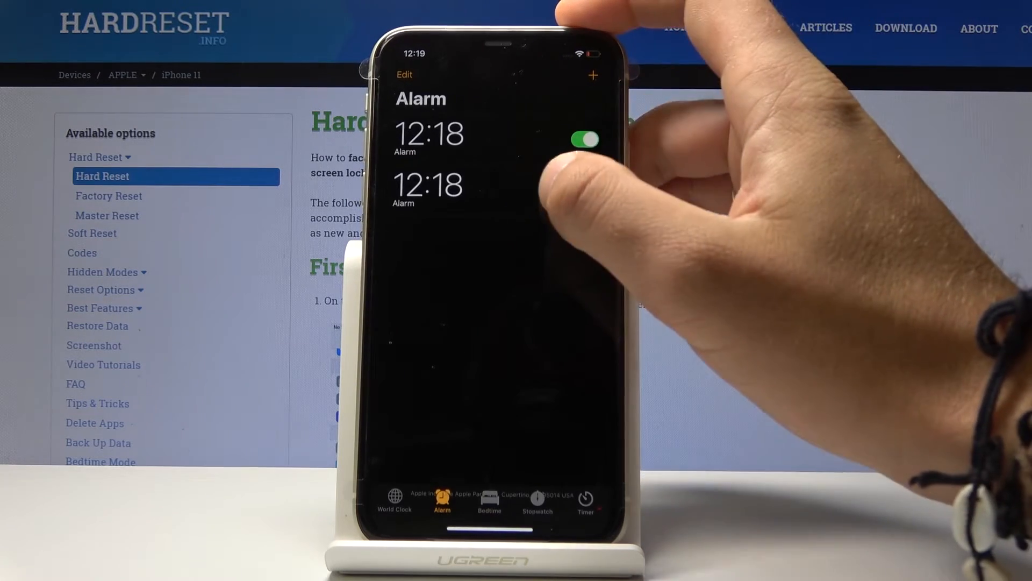
Step: Save the new 12:18 alarm so it appears in the Alarm list
left_click(582, 138)
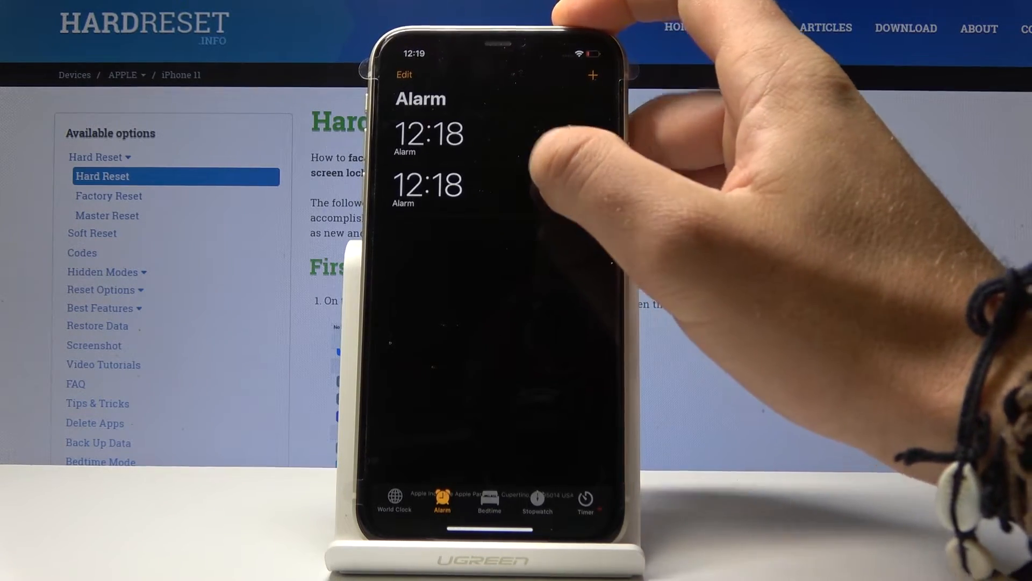